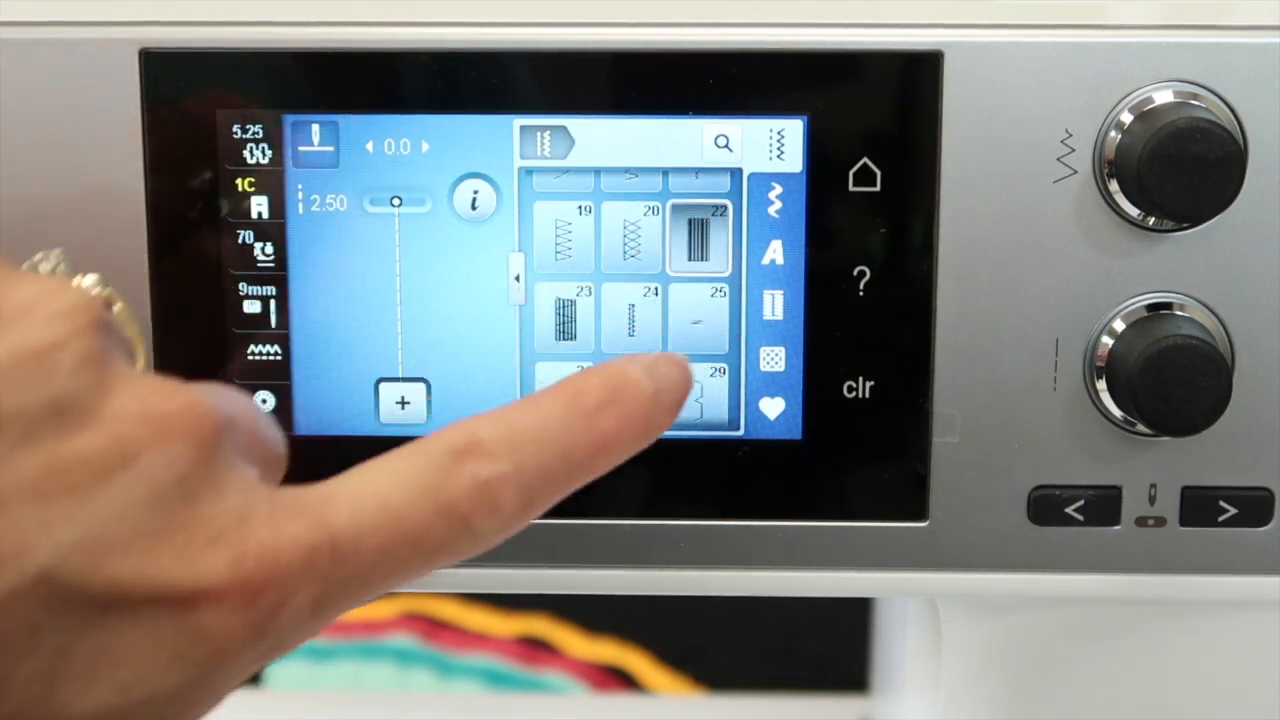
- Select practical stitch 22, then compare it with the alternative mending stitch 23
click(564, 318)
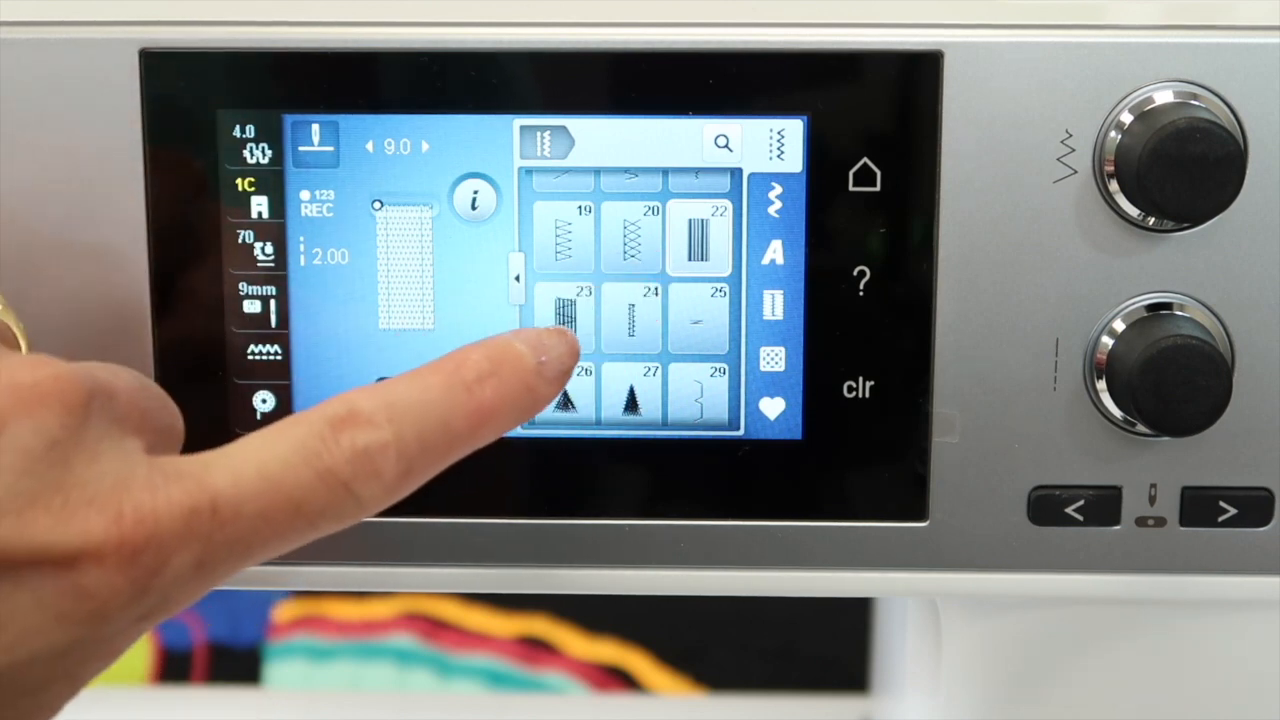
click(564, 316)
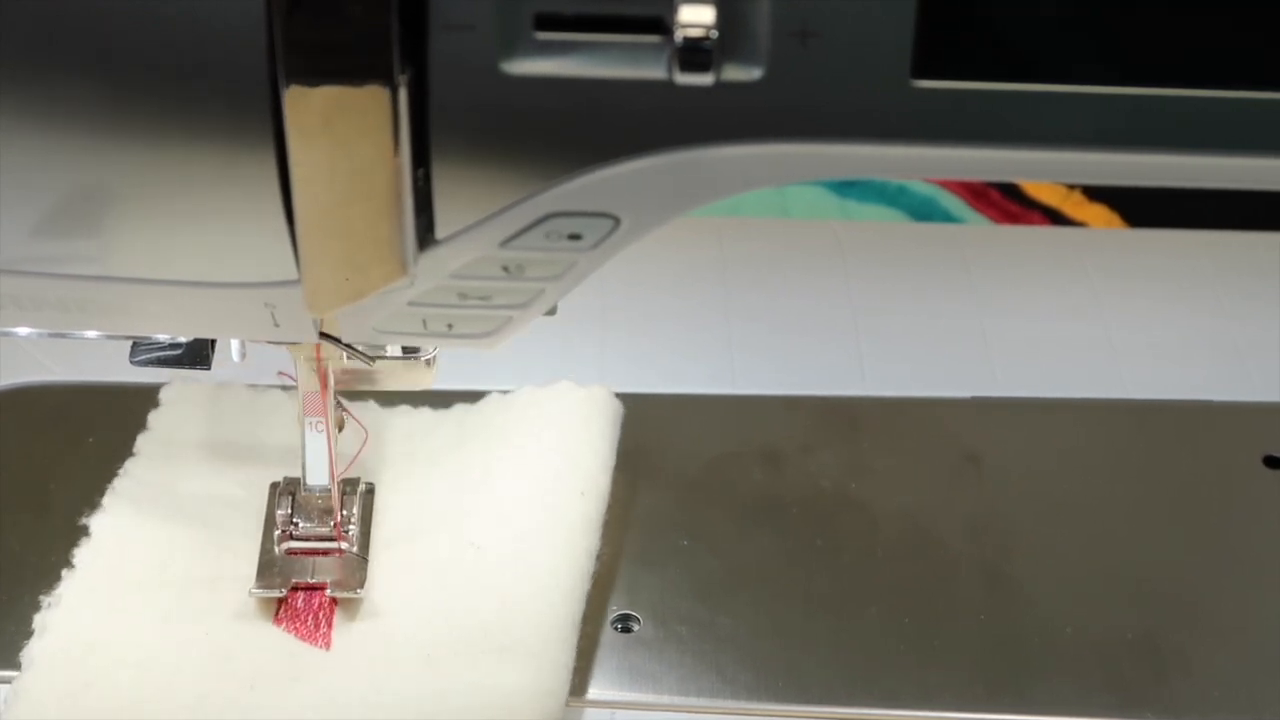
- Start the machine with Start/Stop to sew the mend over the red rip
click(568, 228)
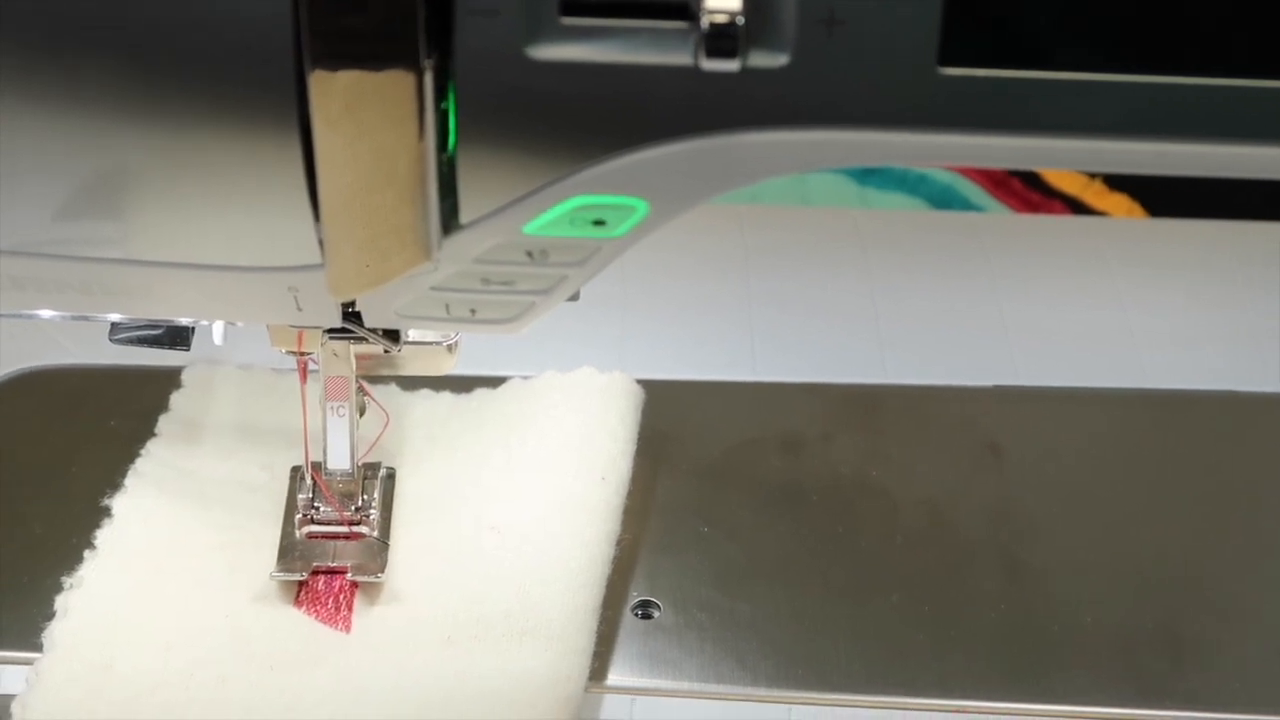